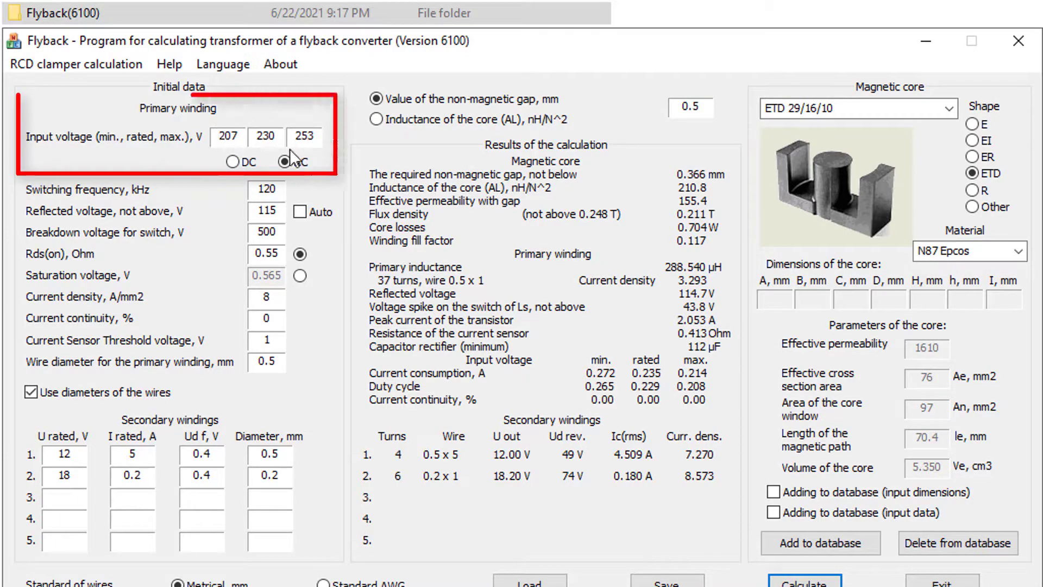
{"action": "mouse_move", "coordinate": [295, 160]}
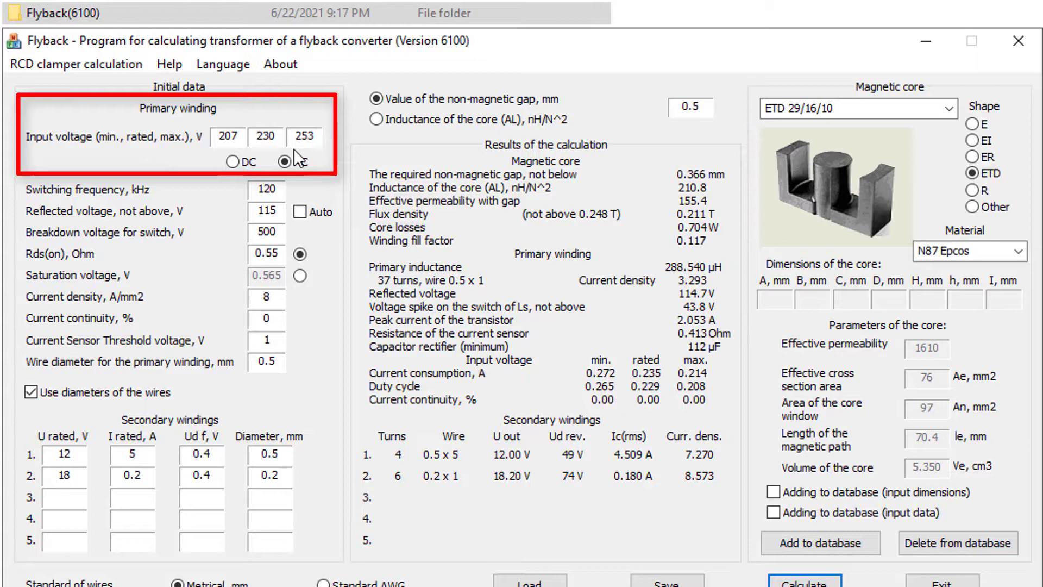
{"action": "left_click", "coordinate": [282, 162]}
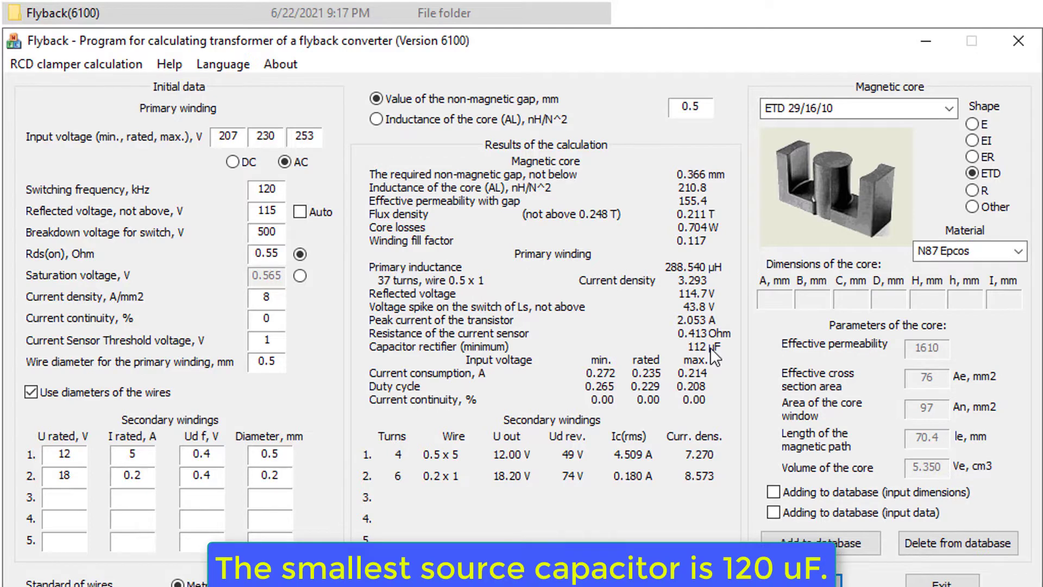
{"action": "mouse_move", "coordinate": [398, 276]}
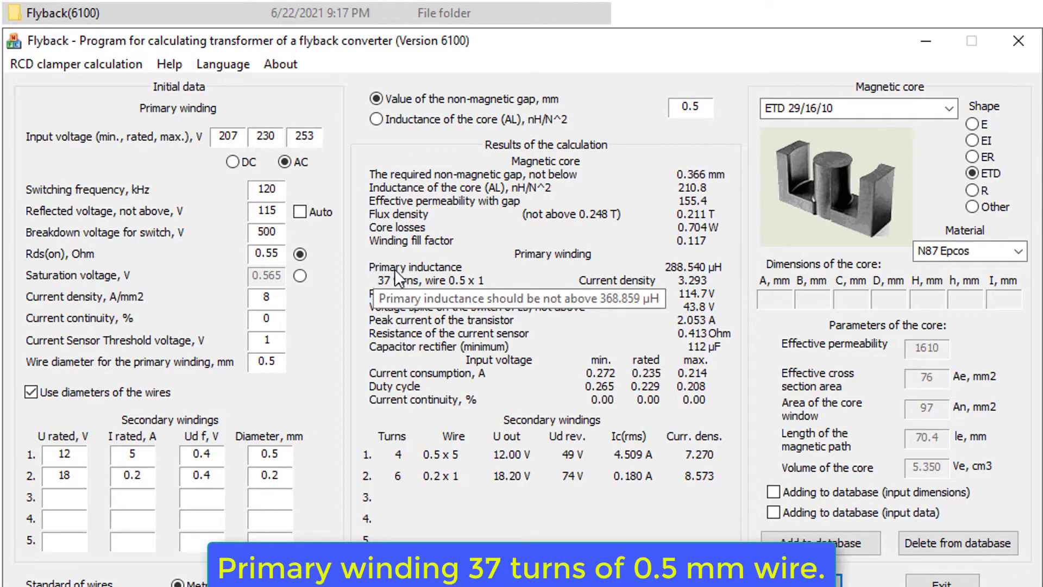
{"action": "mouse_move", "coordinate": [429, 286]}
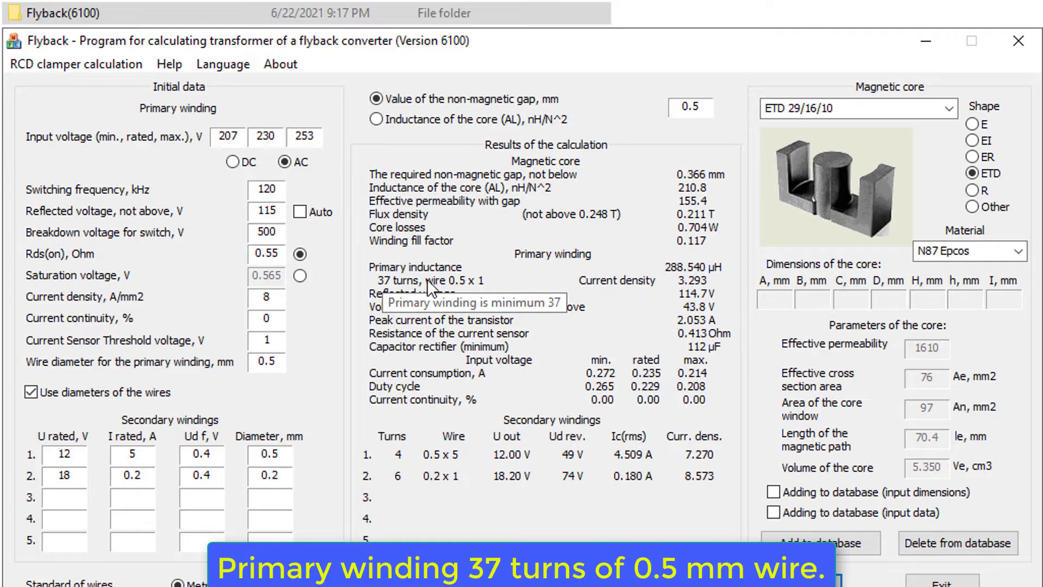
{"action": "mouse_move", "coordinate": [474, 280]}
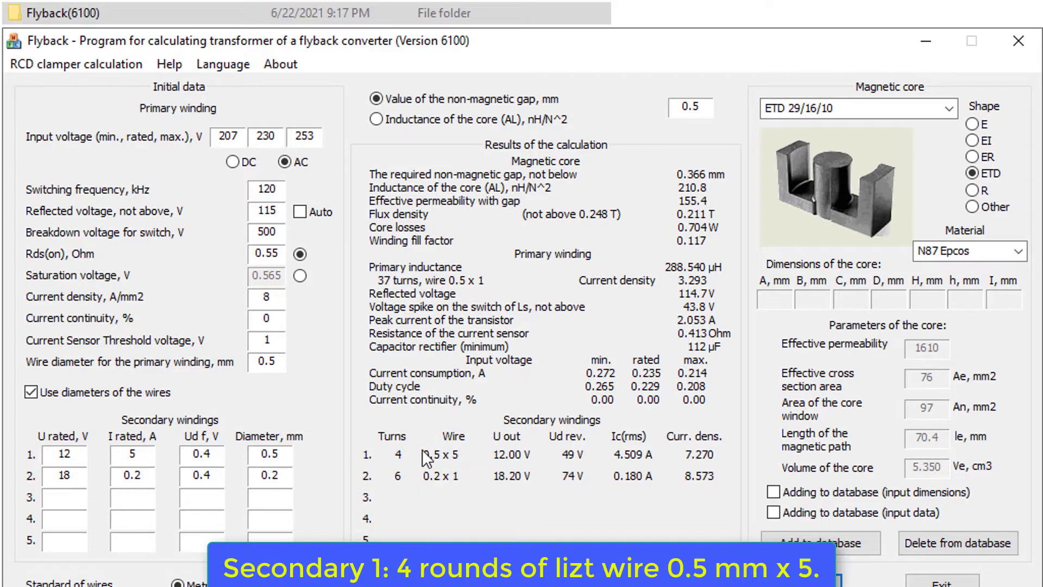
{"action": "mouse_move", "coordinate": [450, 457]}
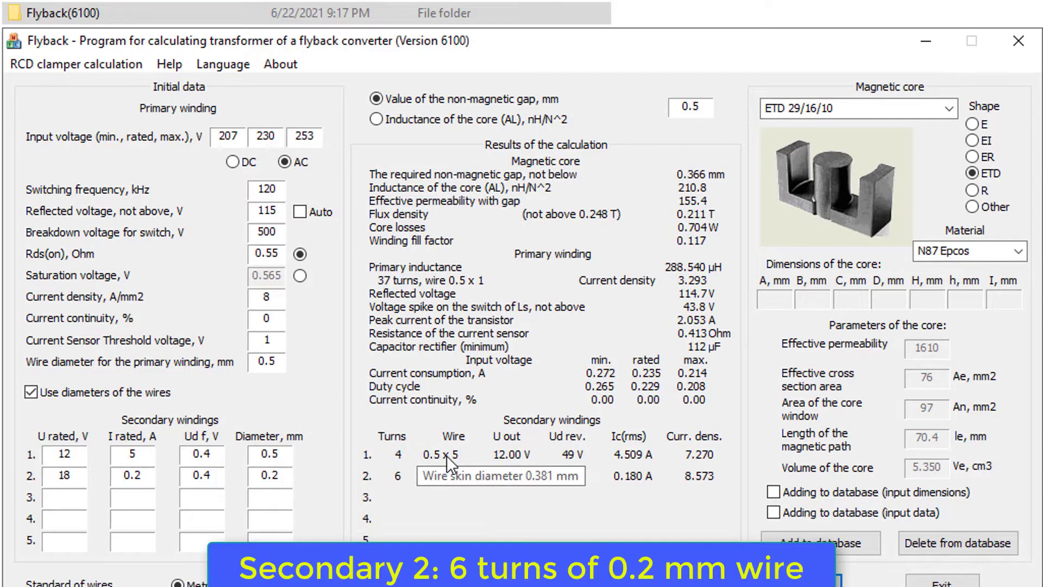